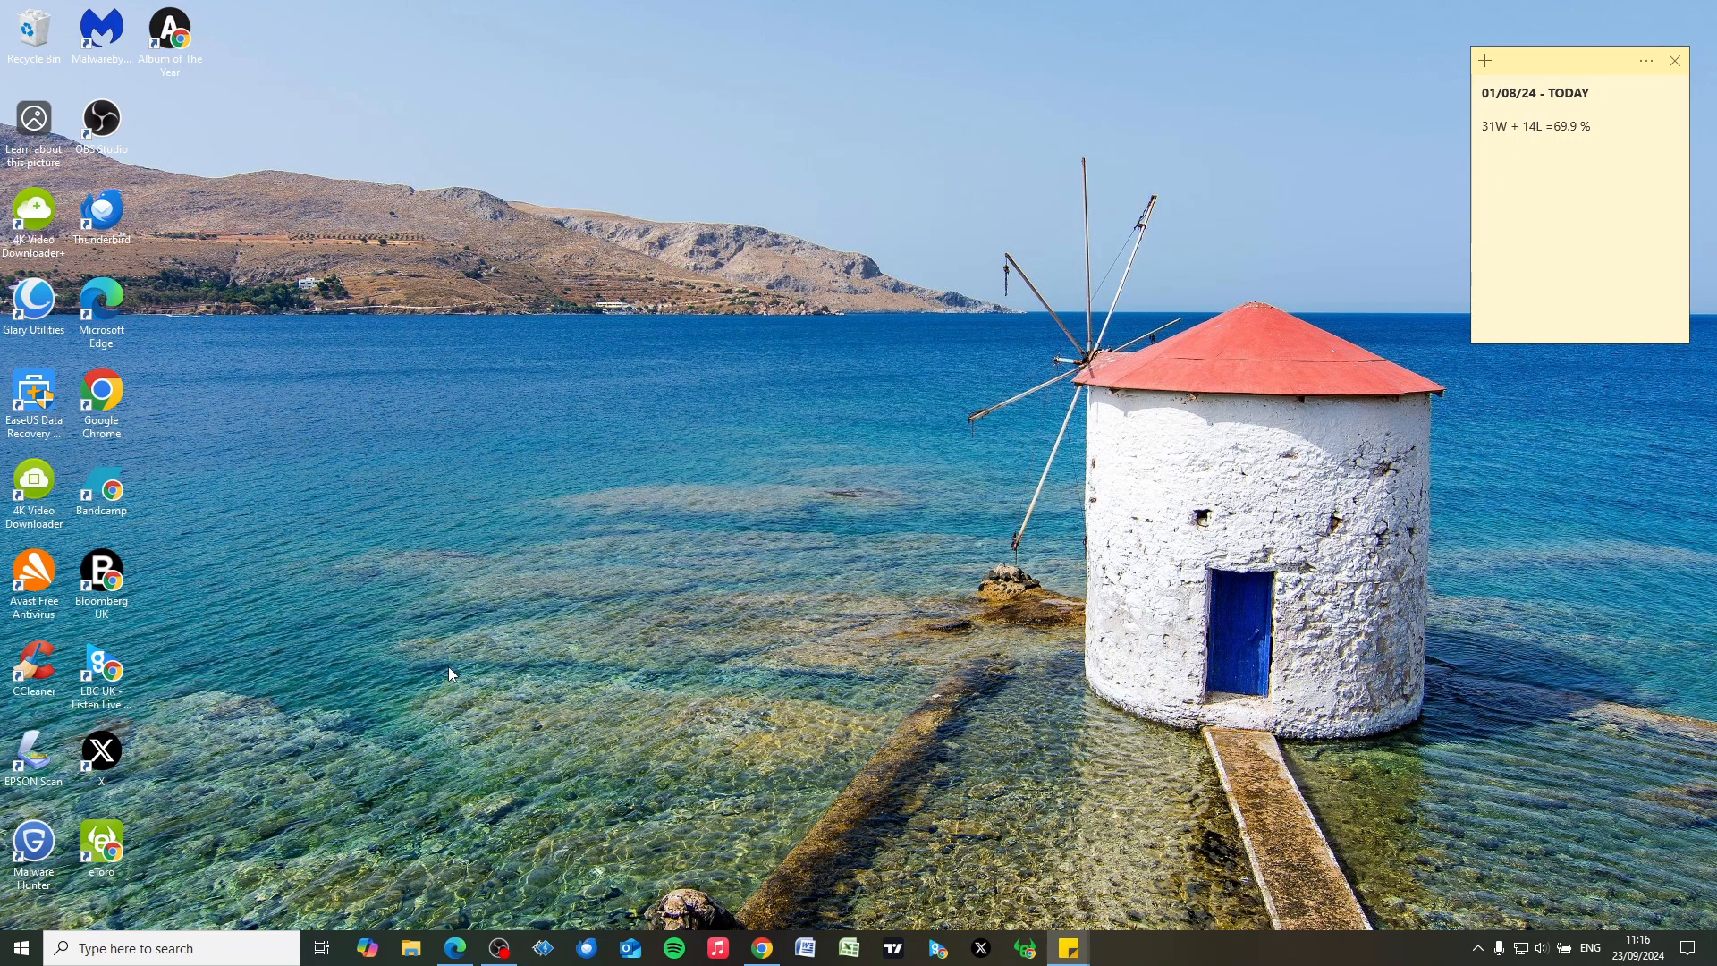
mouse_move(214, 214)
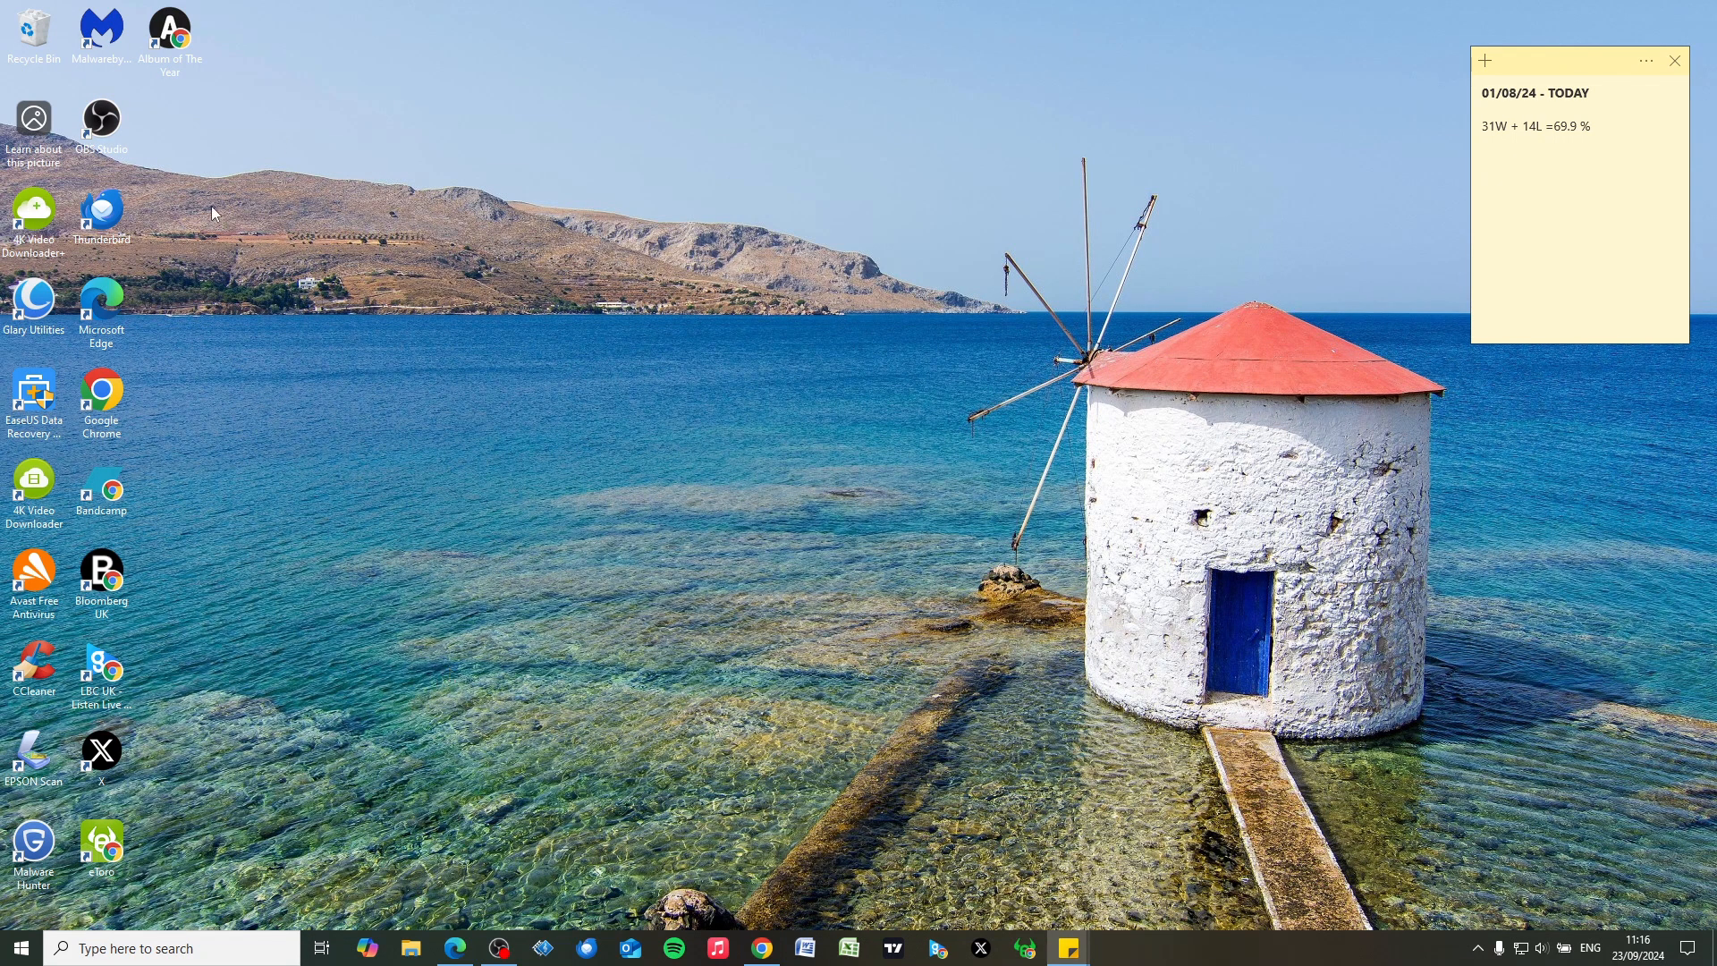
mouse_move(409, 640)
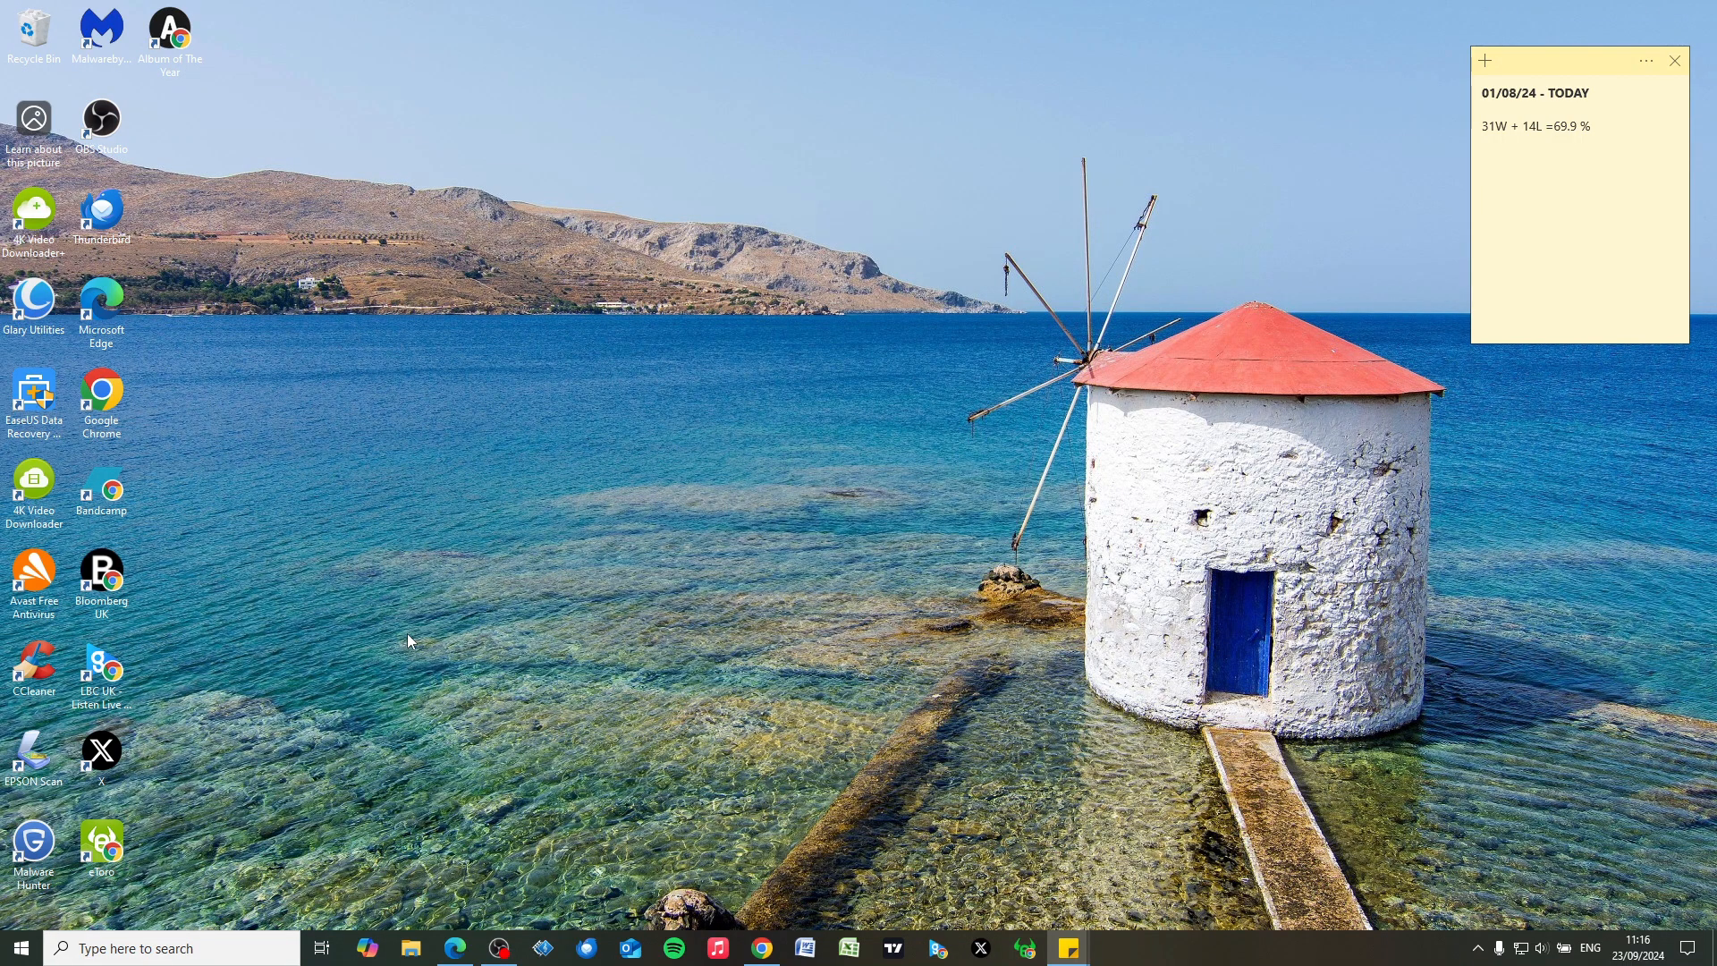
mouse_move(440, 716)
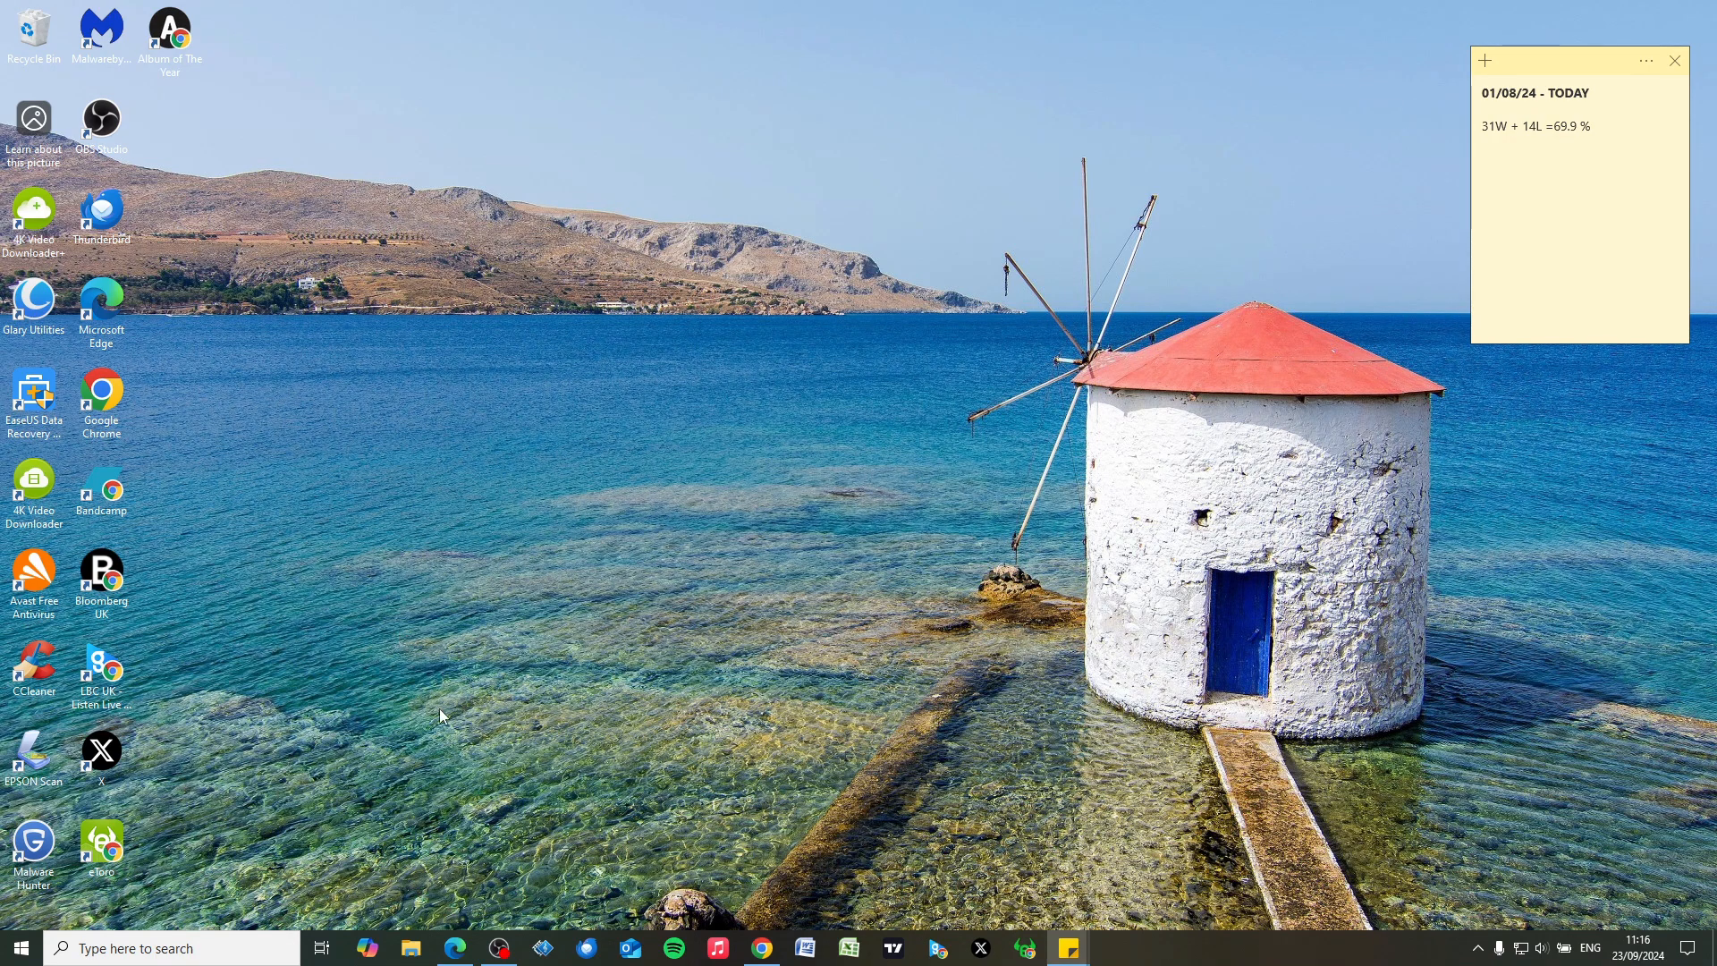
mouse_move(494, 713)
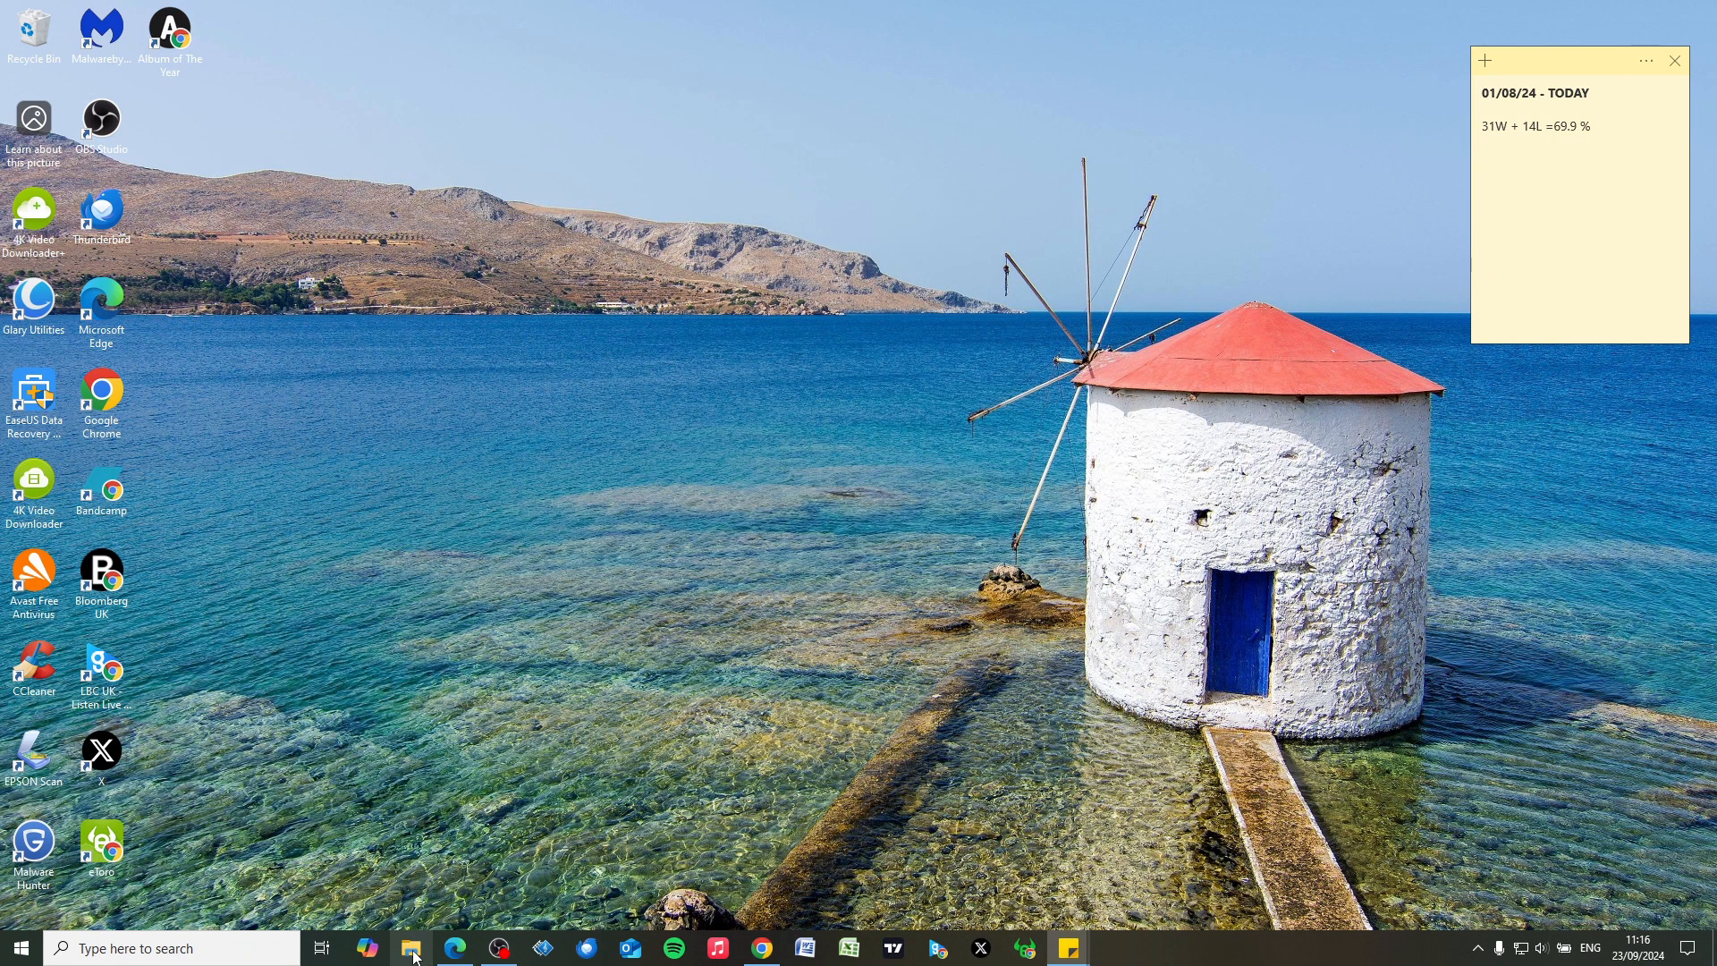
mouse_move(383, 952)
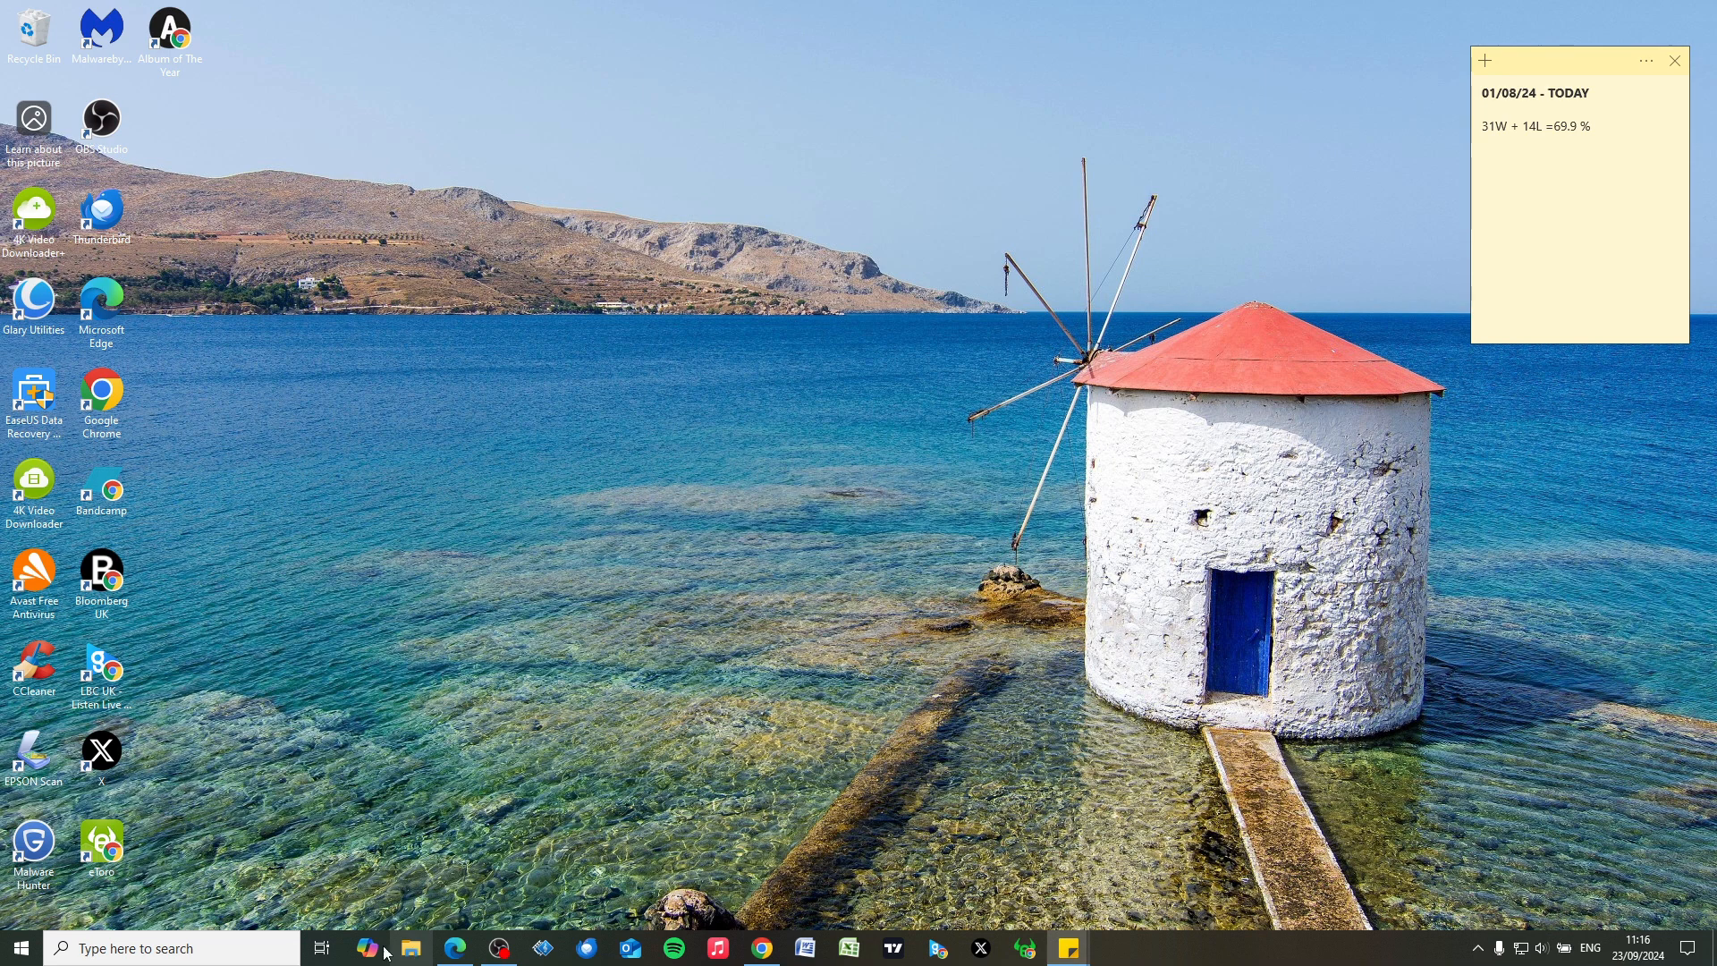
- Launch File Explorer, glance at Pictures, then show the Documents folder listing
type("f")
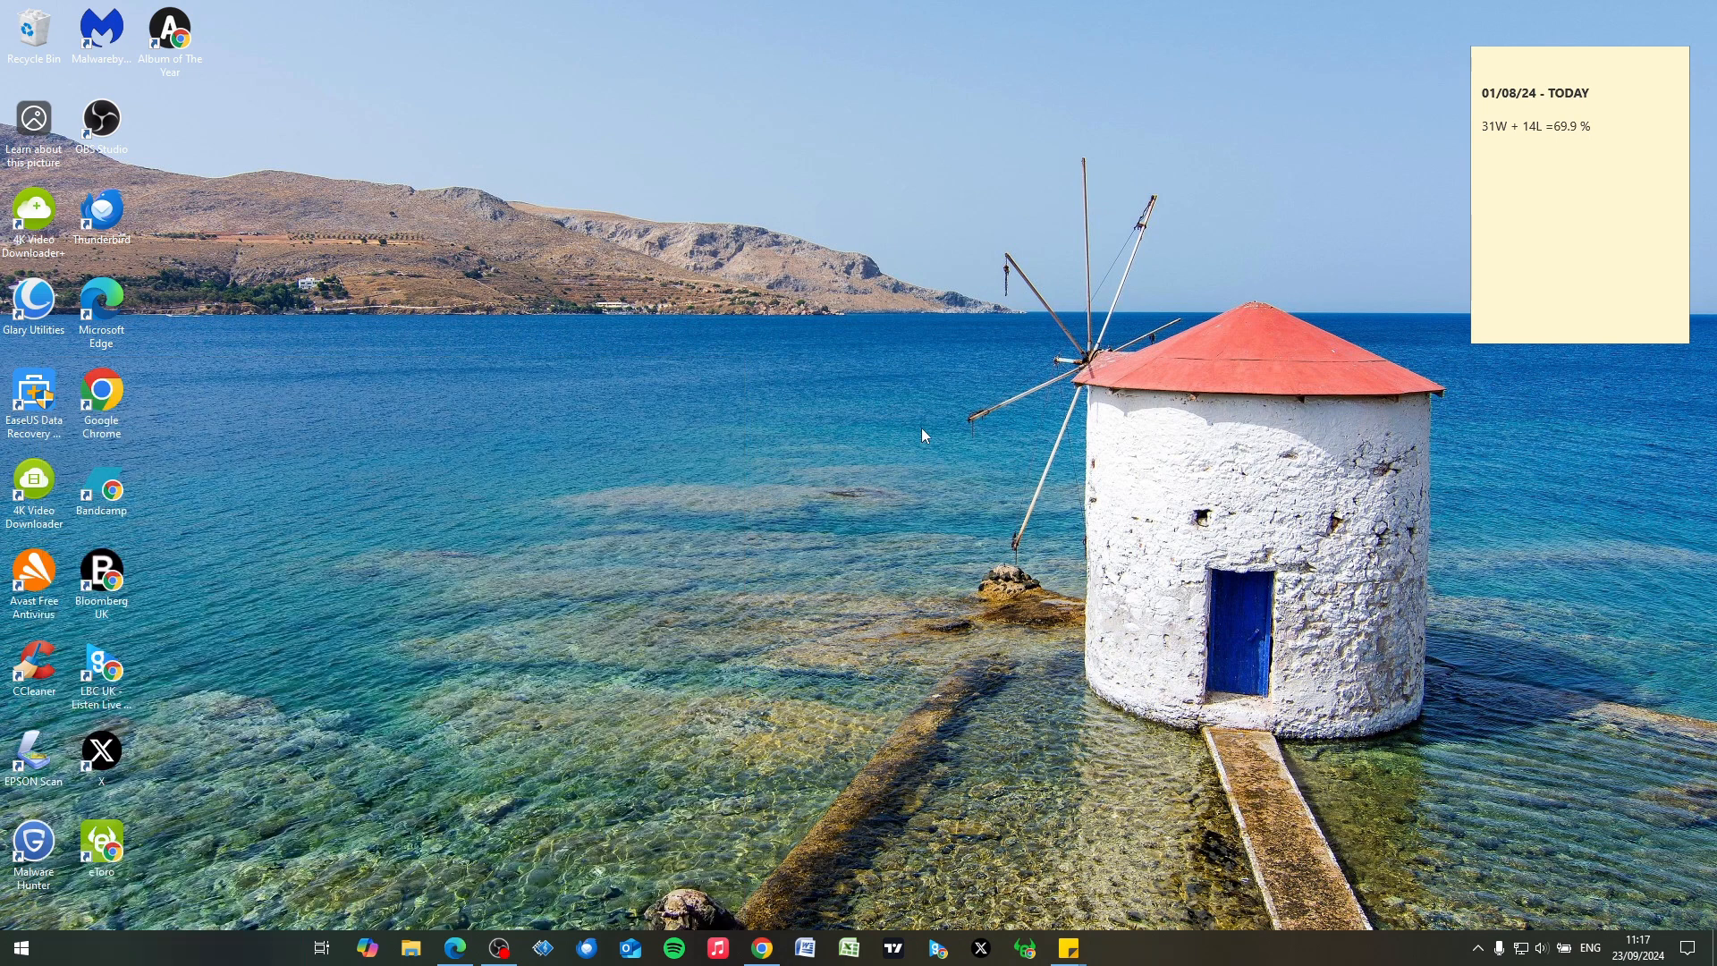
left_click(410, 948)
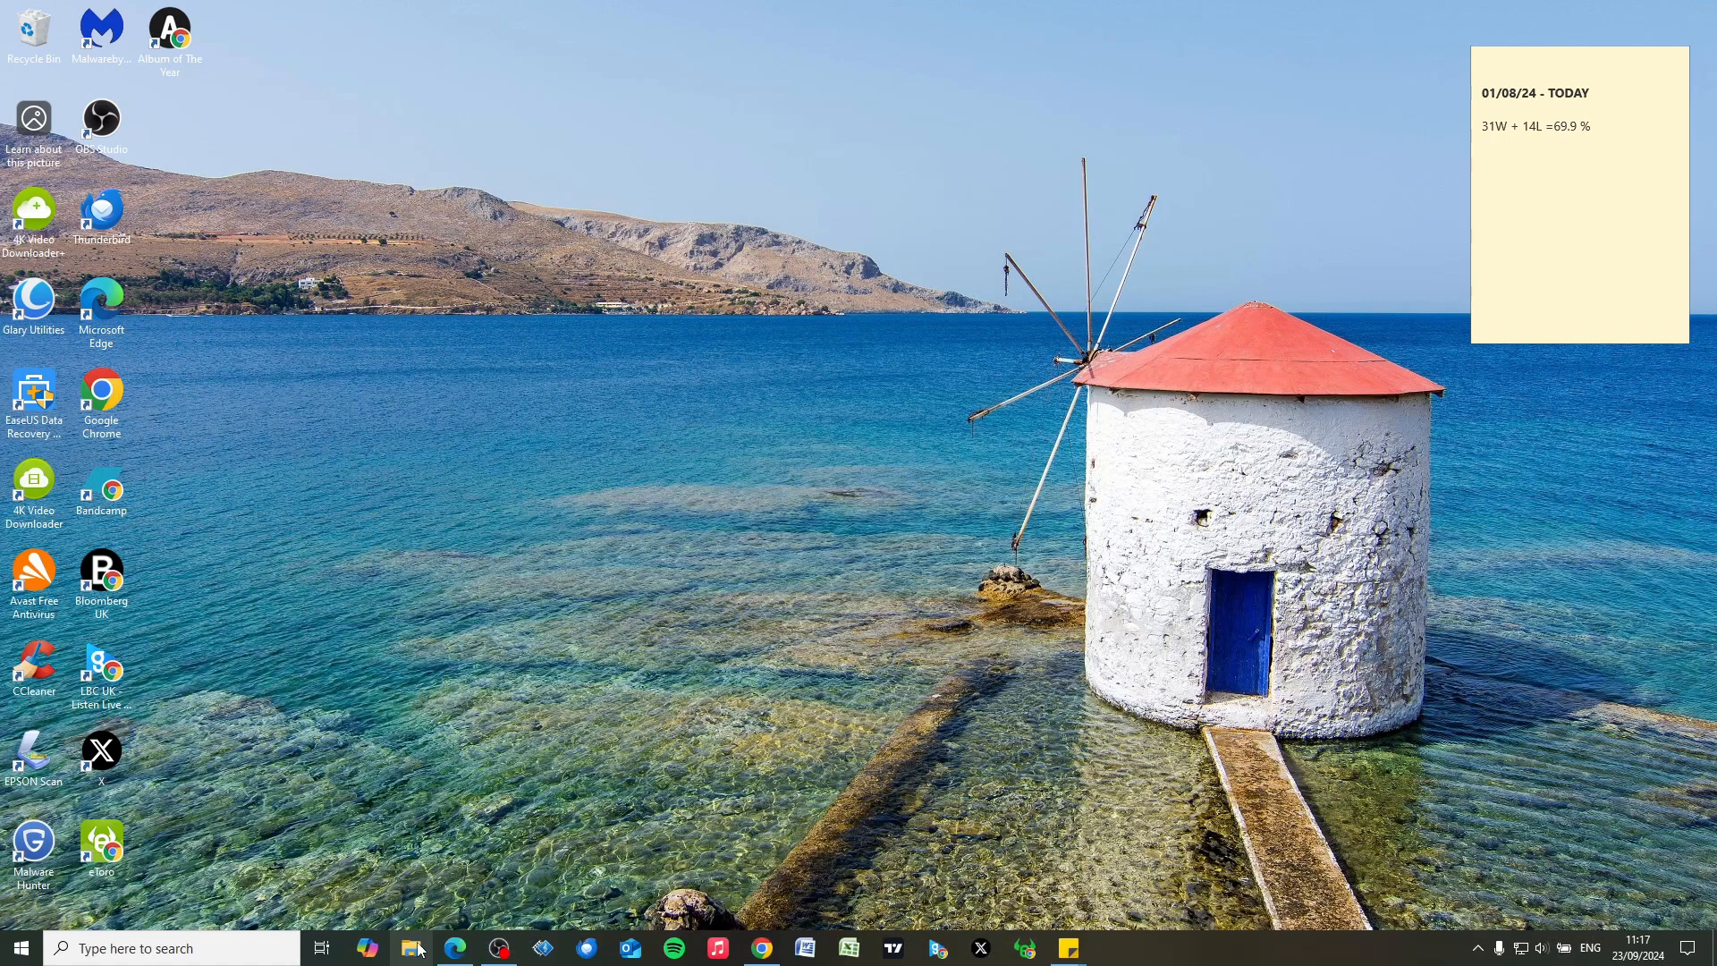
left_click(411, 947)
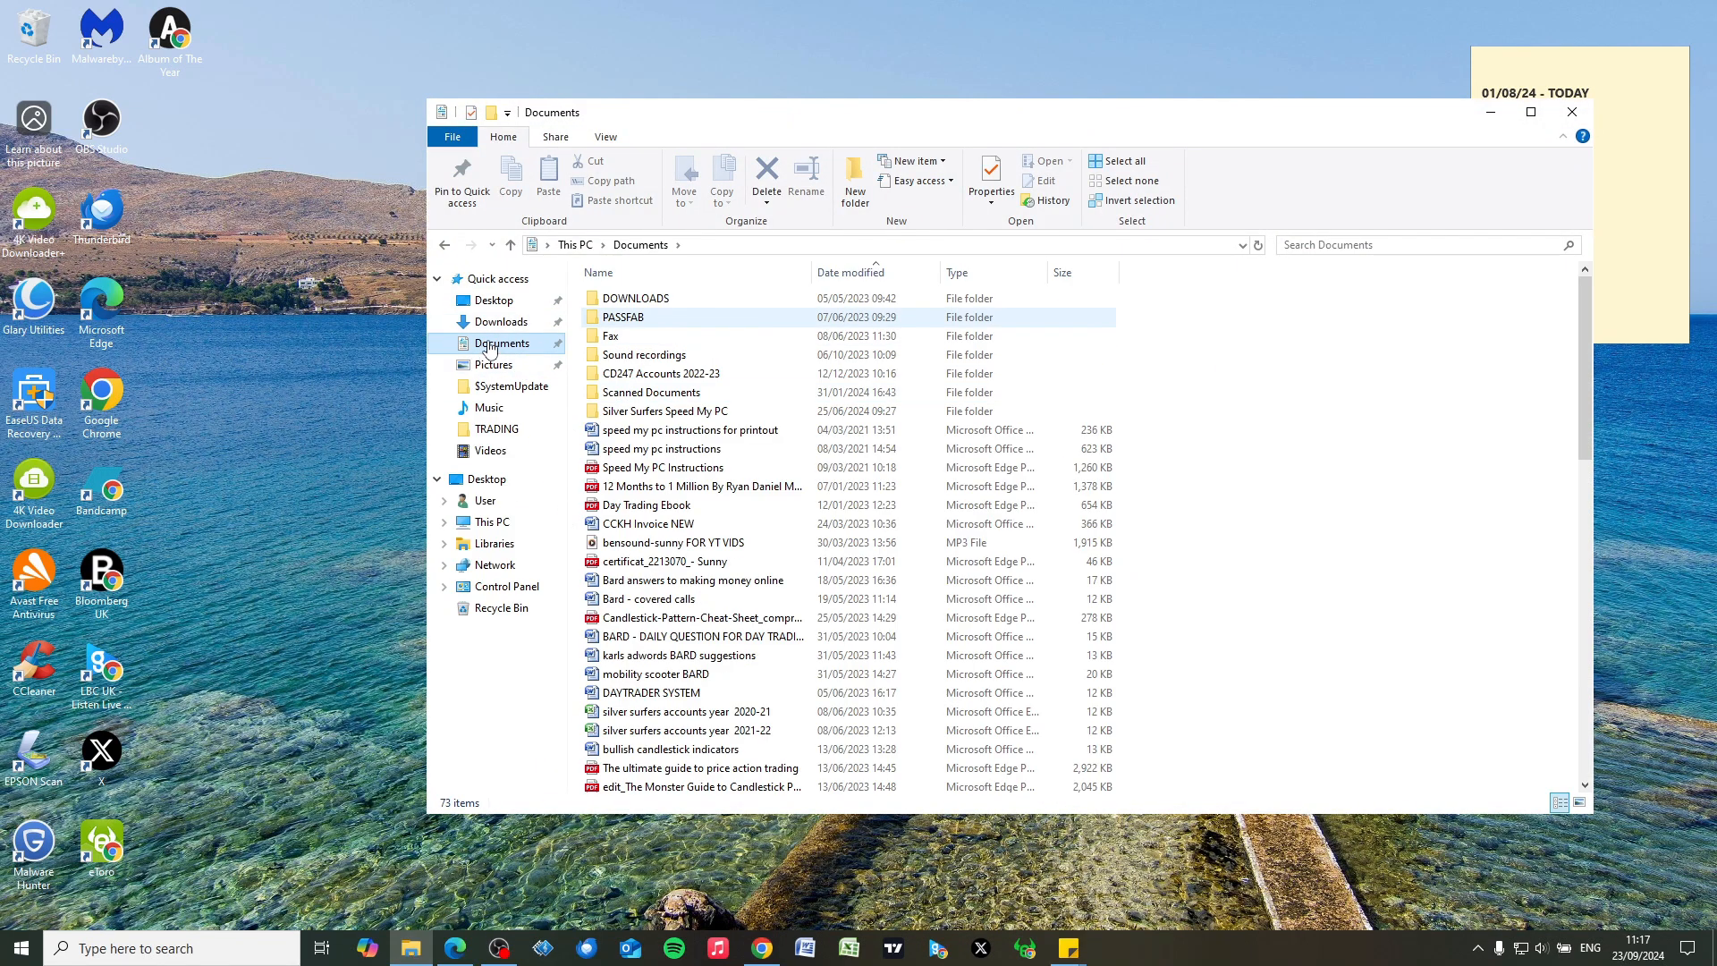
mouse_move(493, 365)
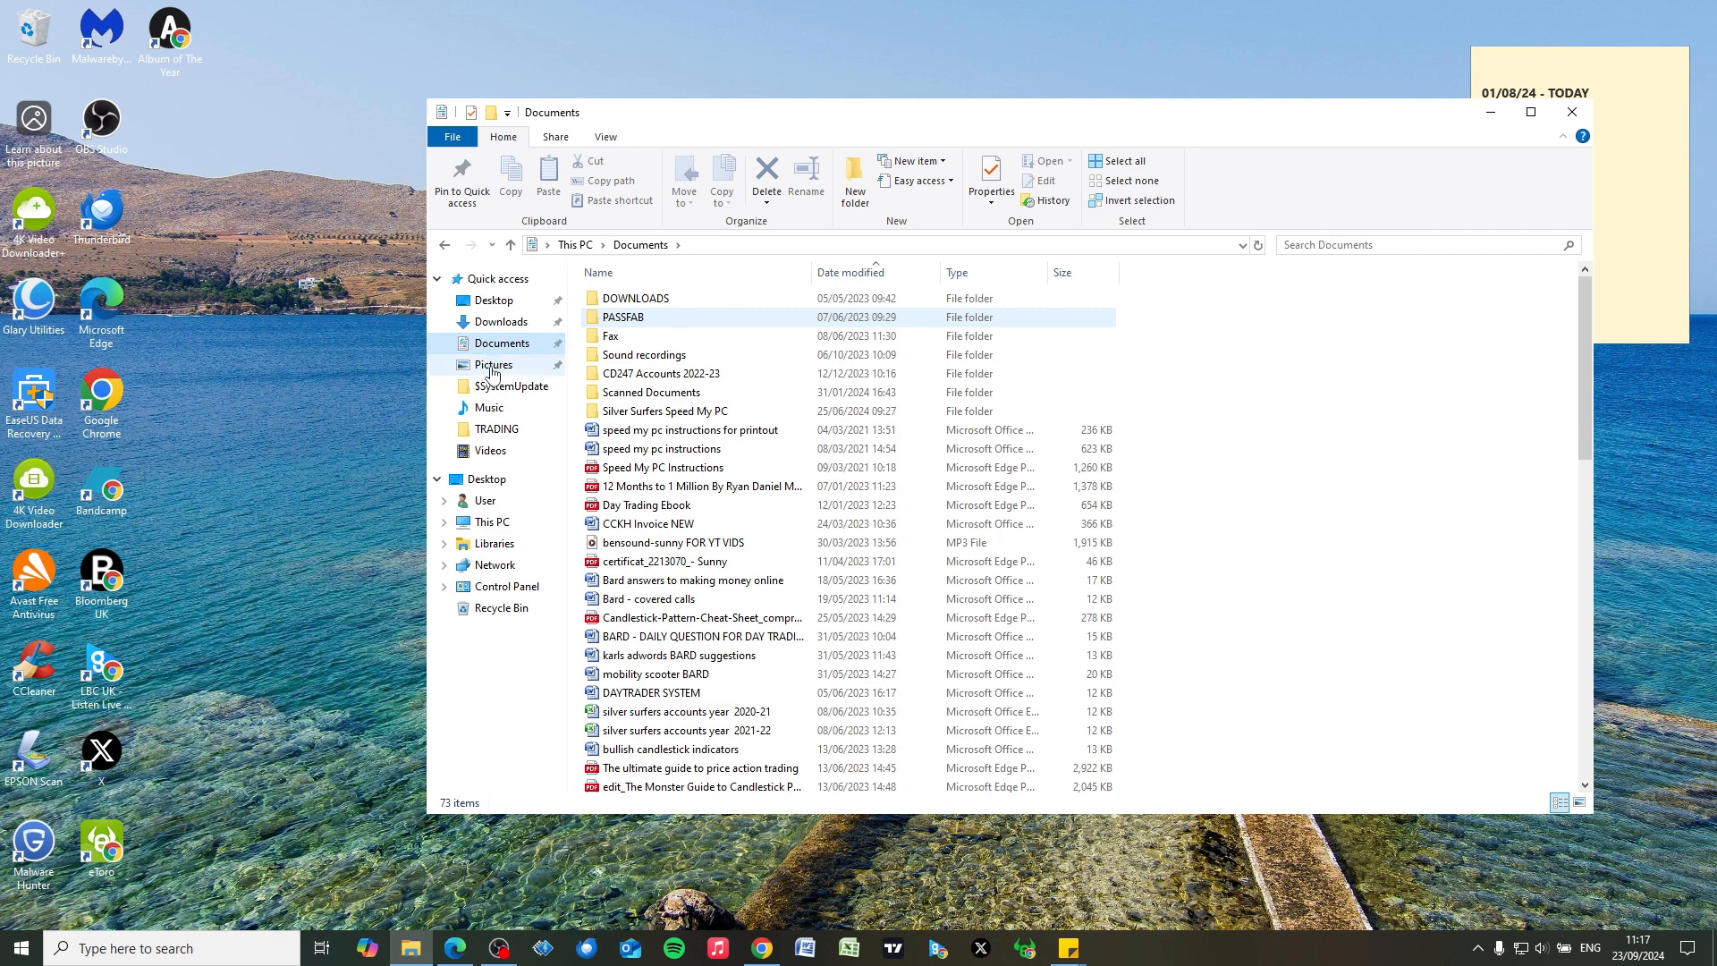
left_click(494, 365)
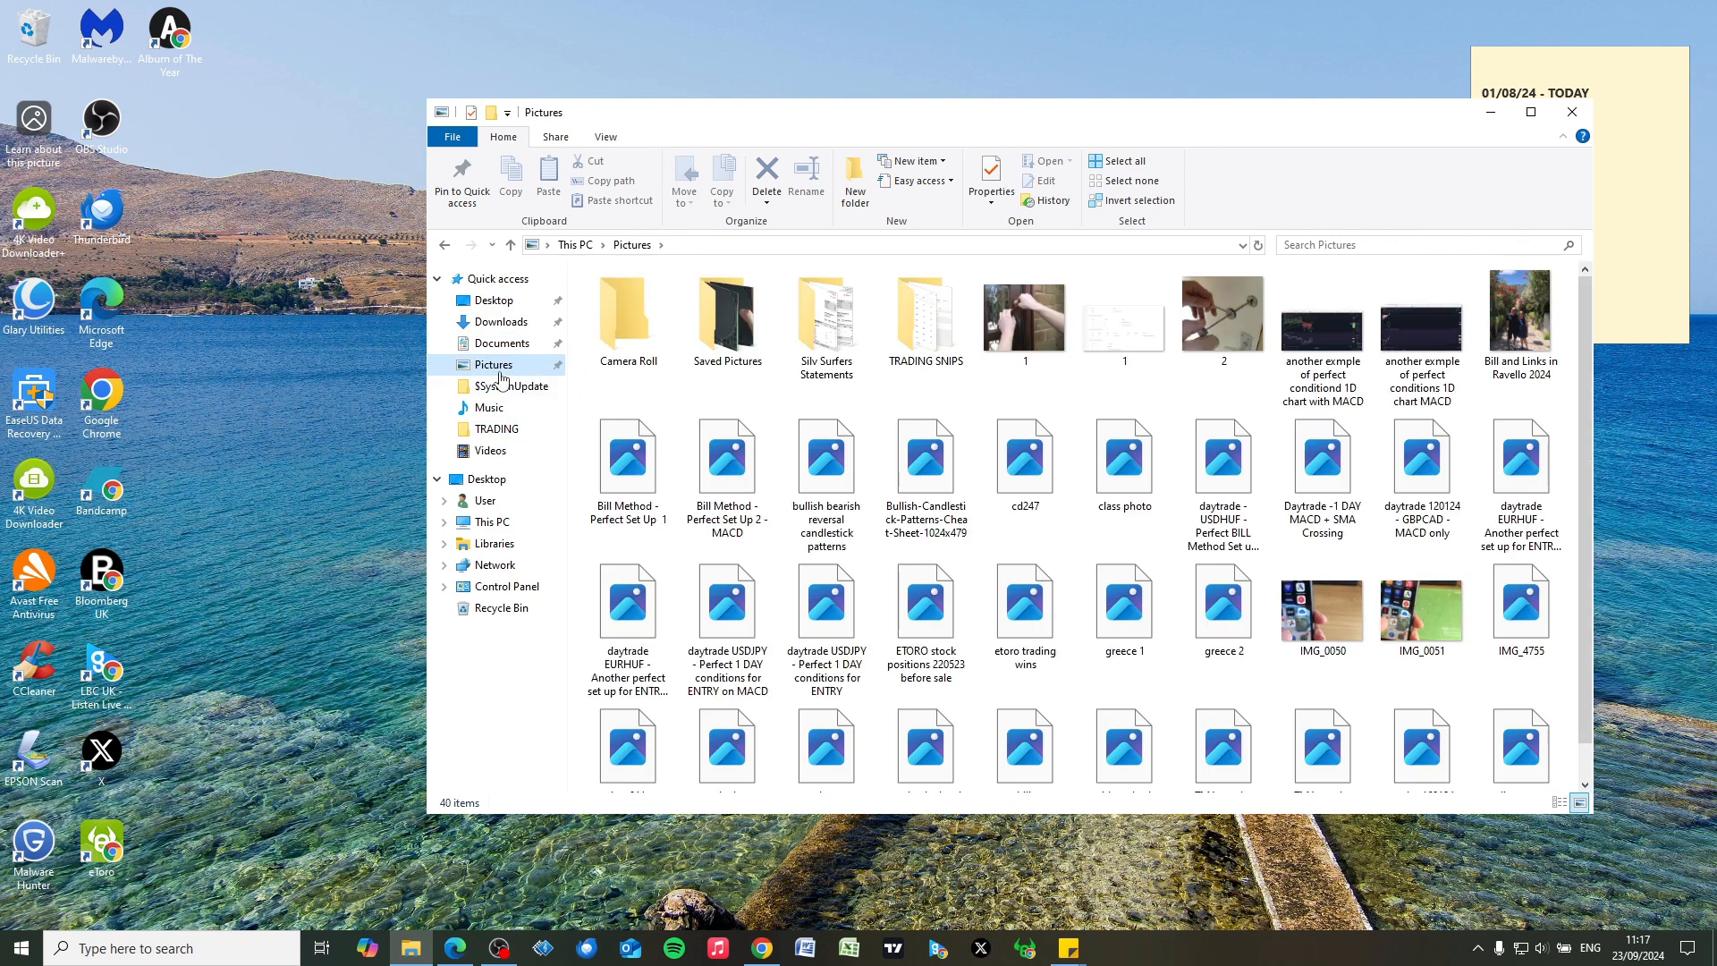
left_click(502, 343)
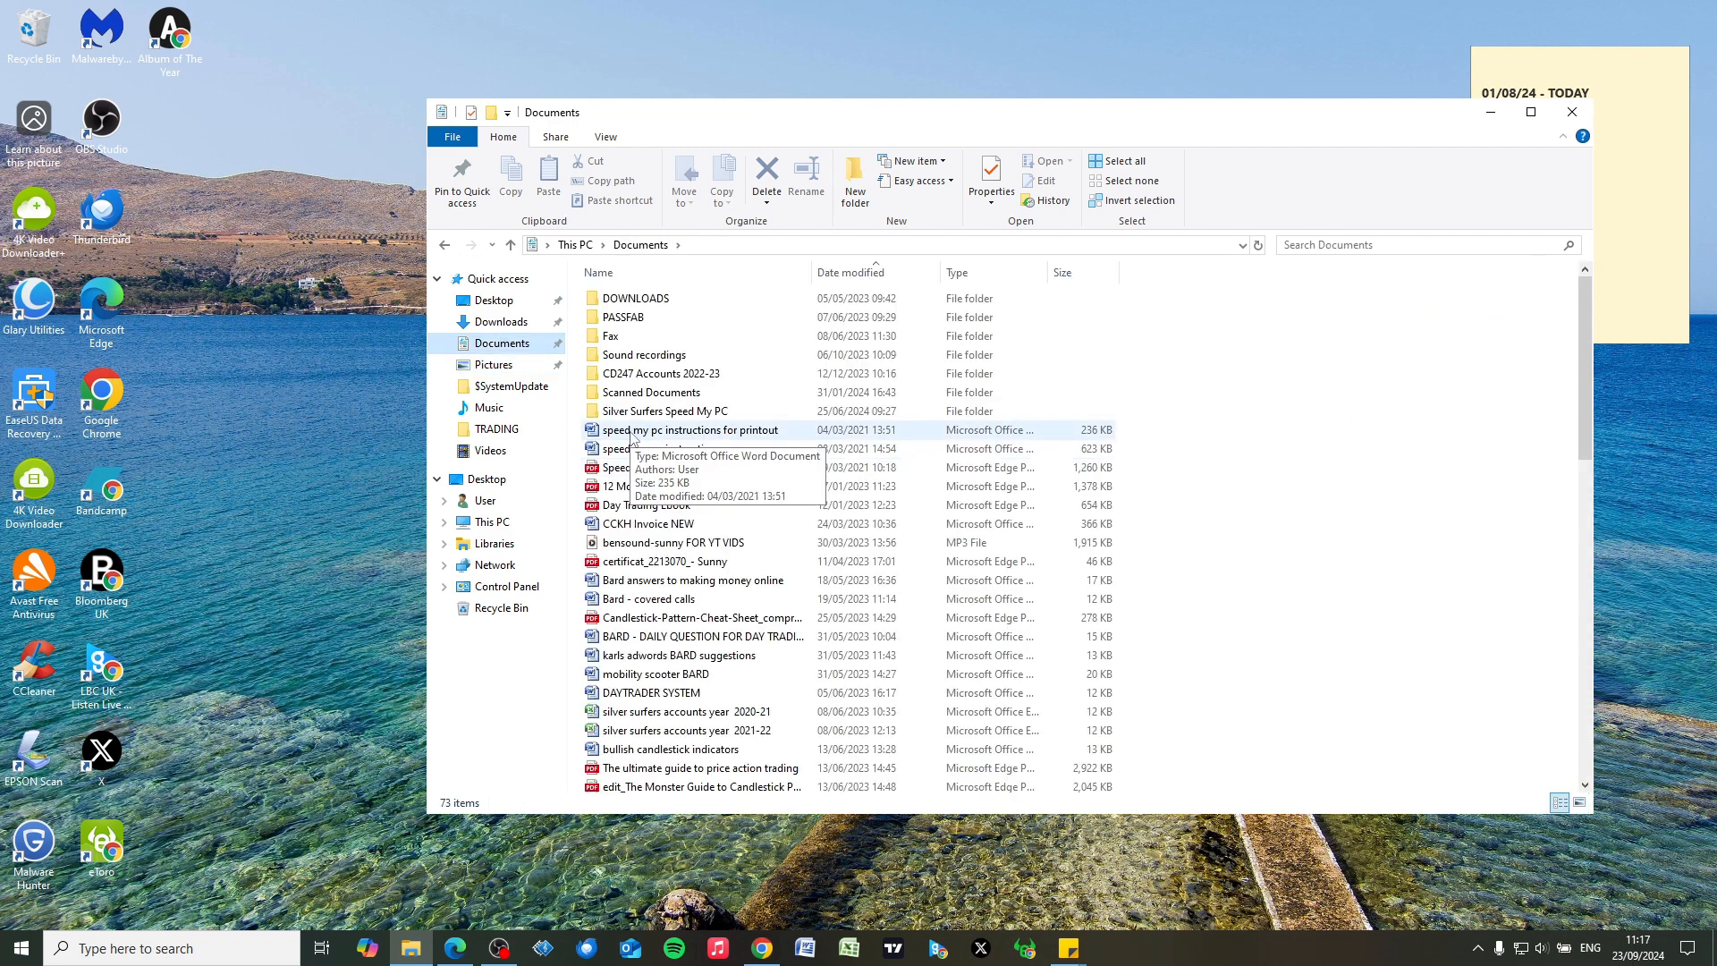
- Send 'speed my pc instructions for printout' to Desktop as a shortcut via the context menu
left_click(689, 430)
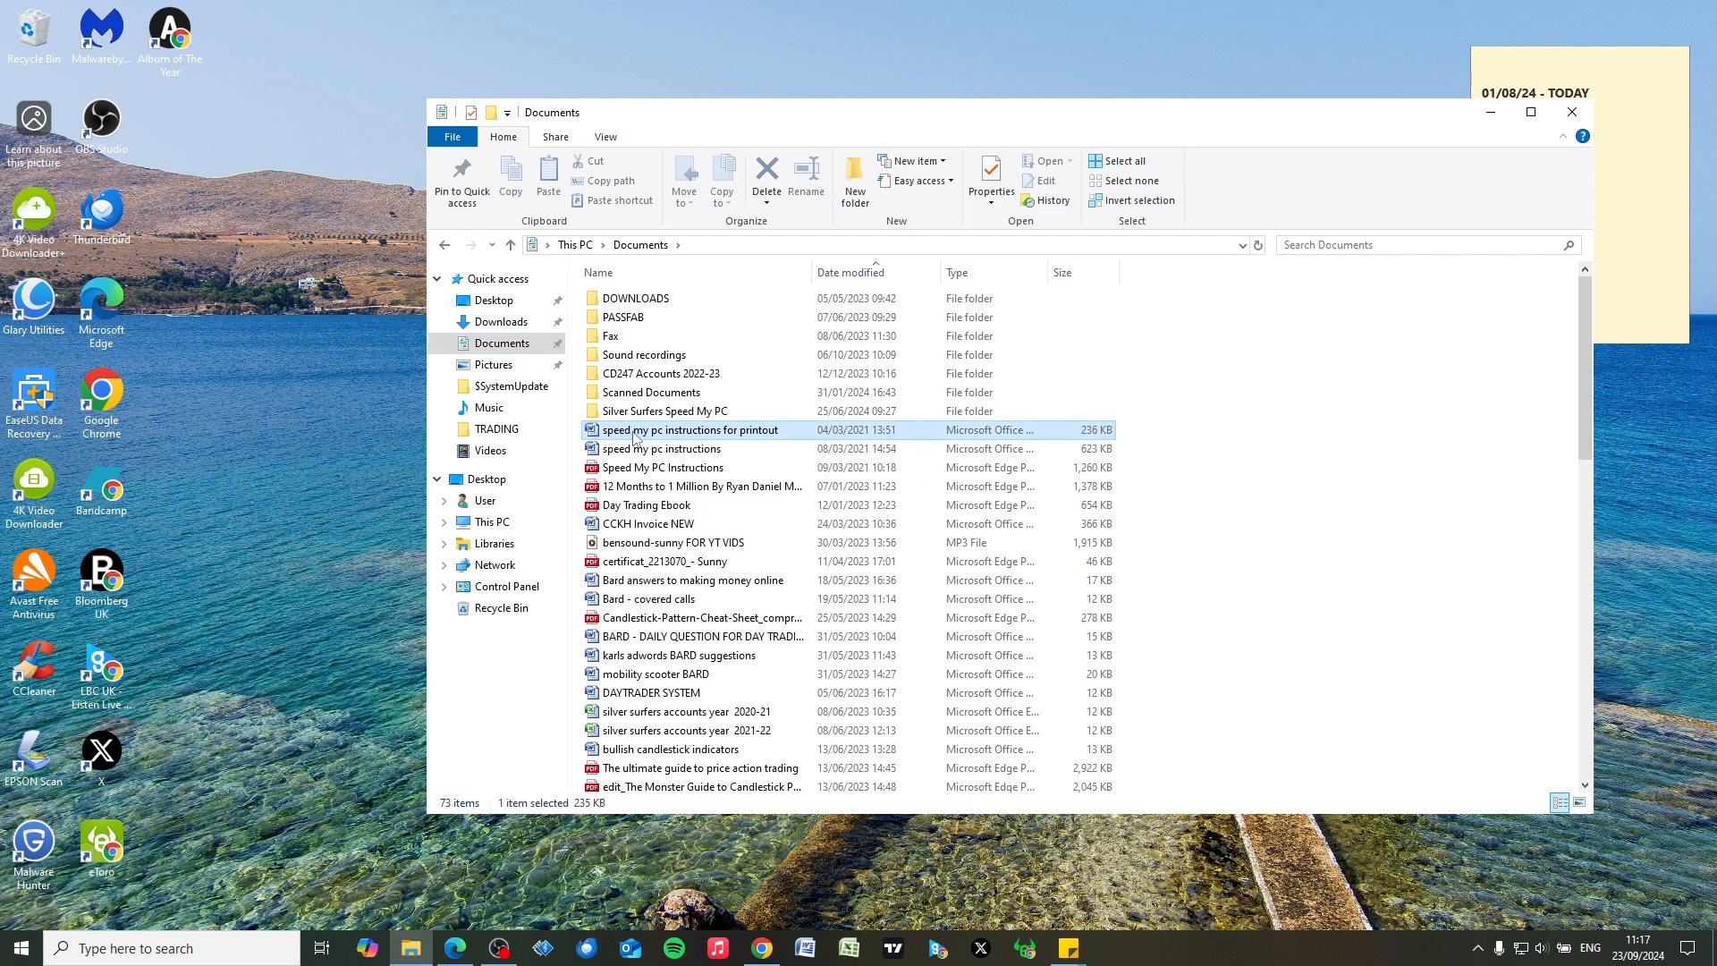
mouse_move(663, 430)
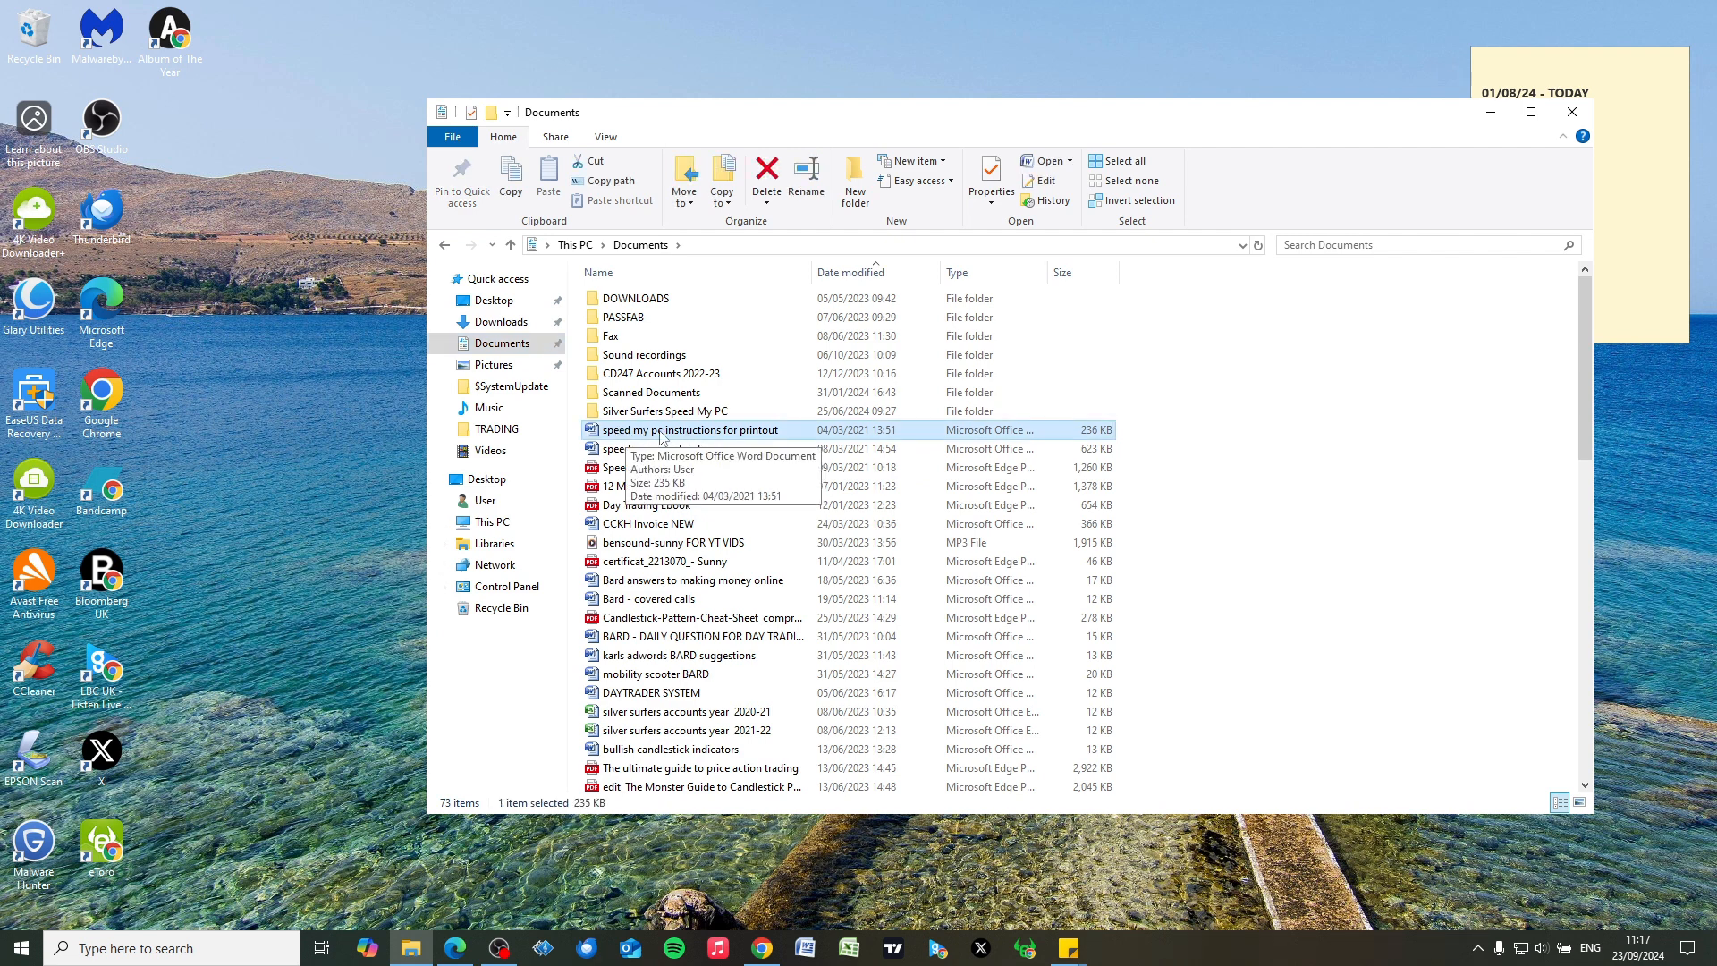
right_click(685, 429)
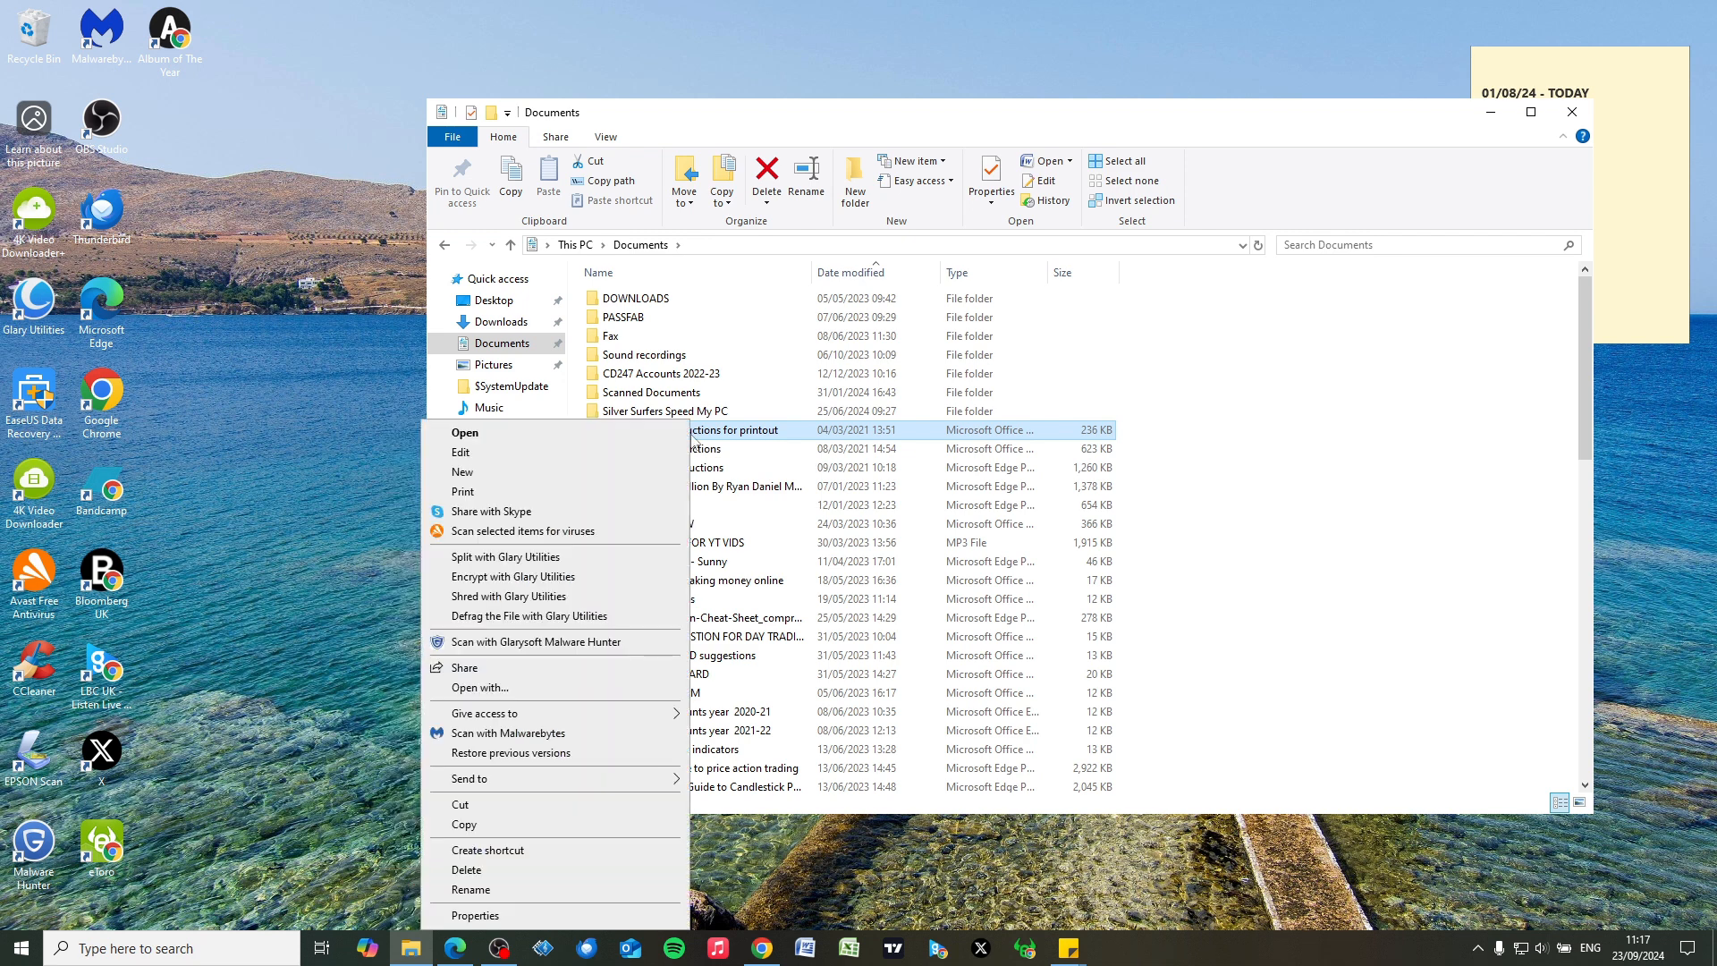
mouse_move(485, 712)
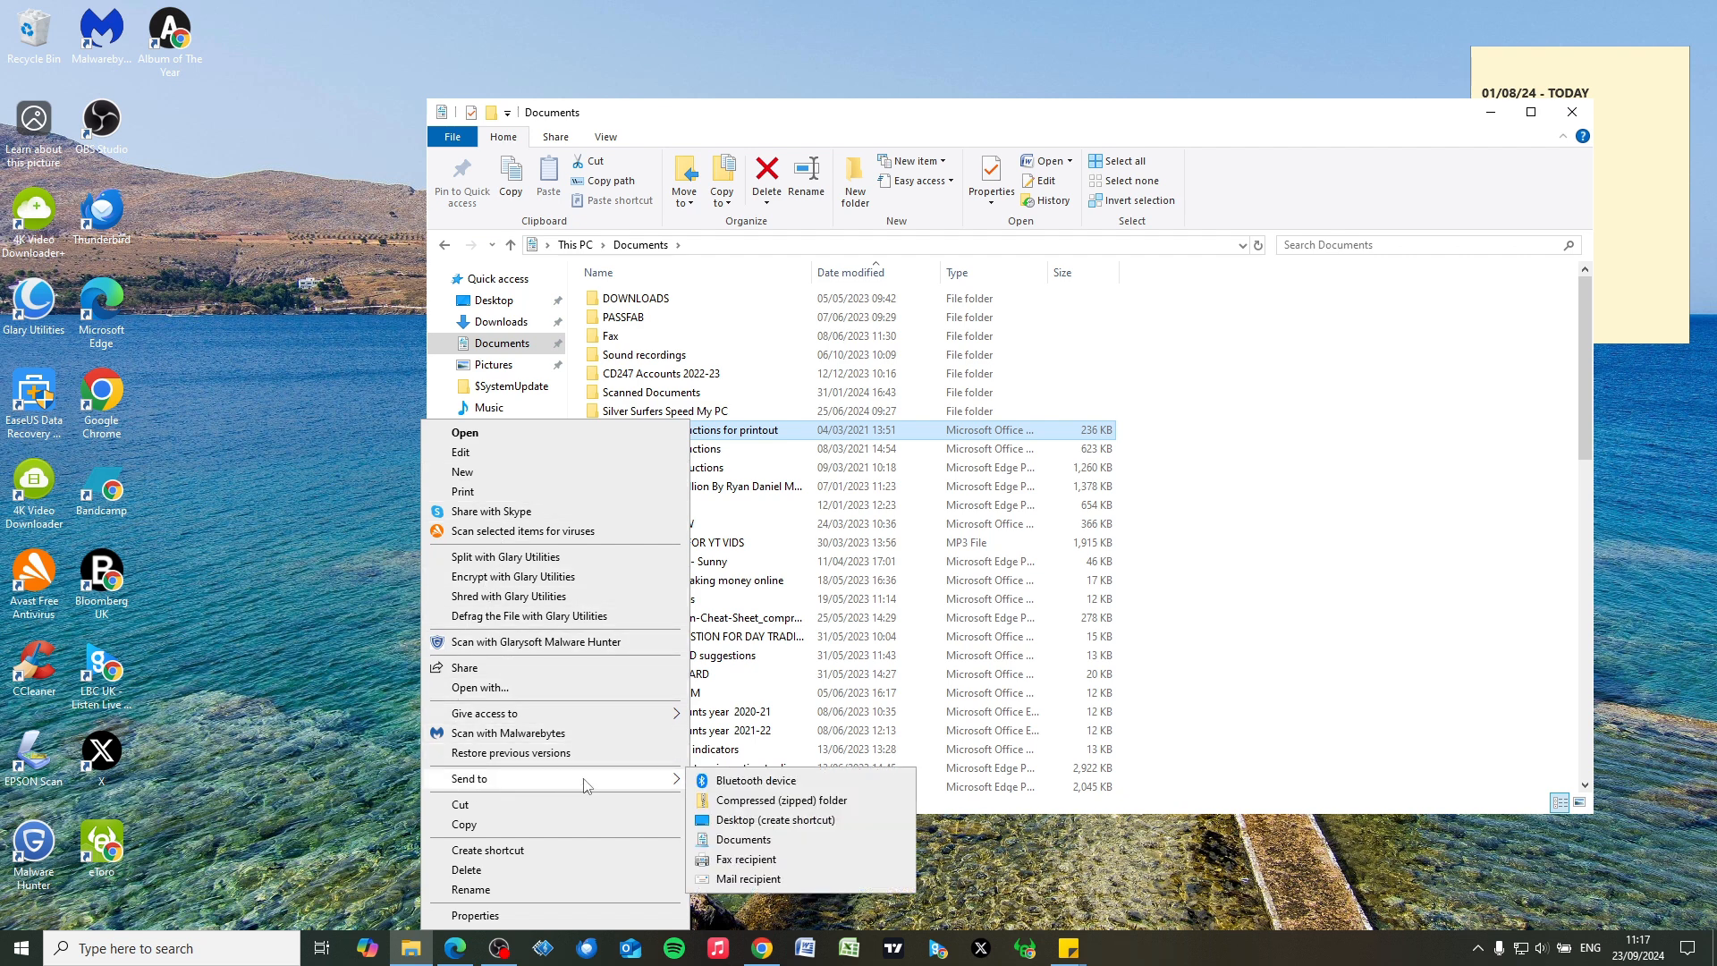
mouse_move(752, 820)
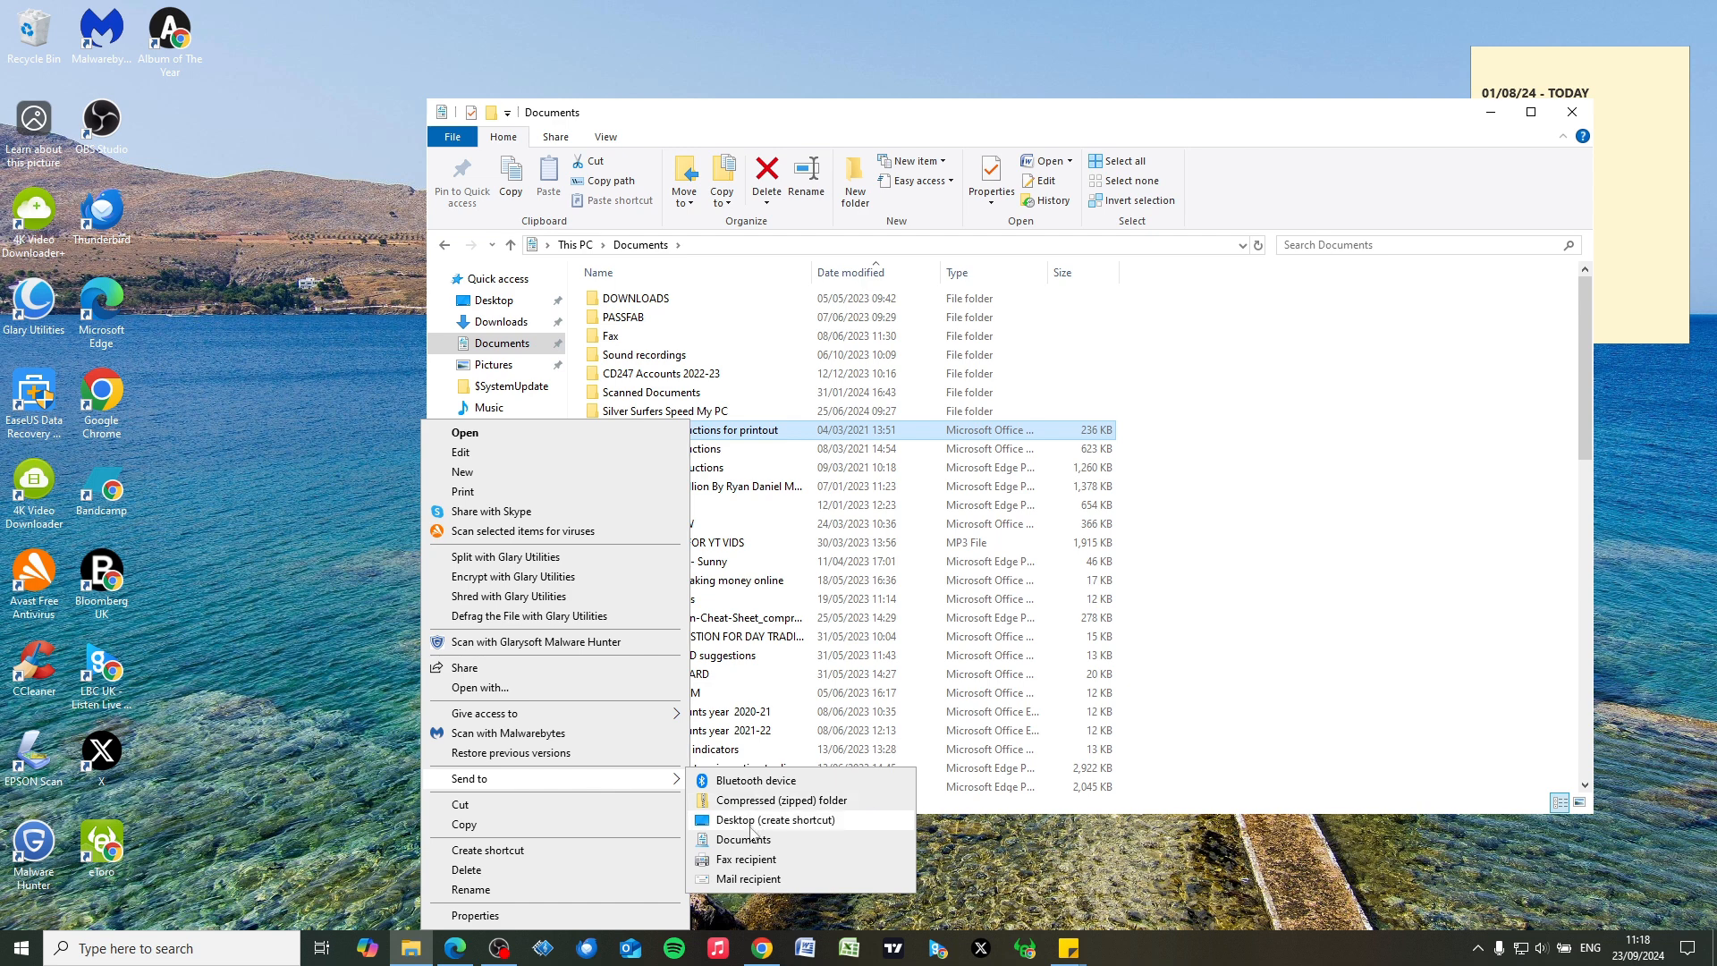
left_click(780, 820)
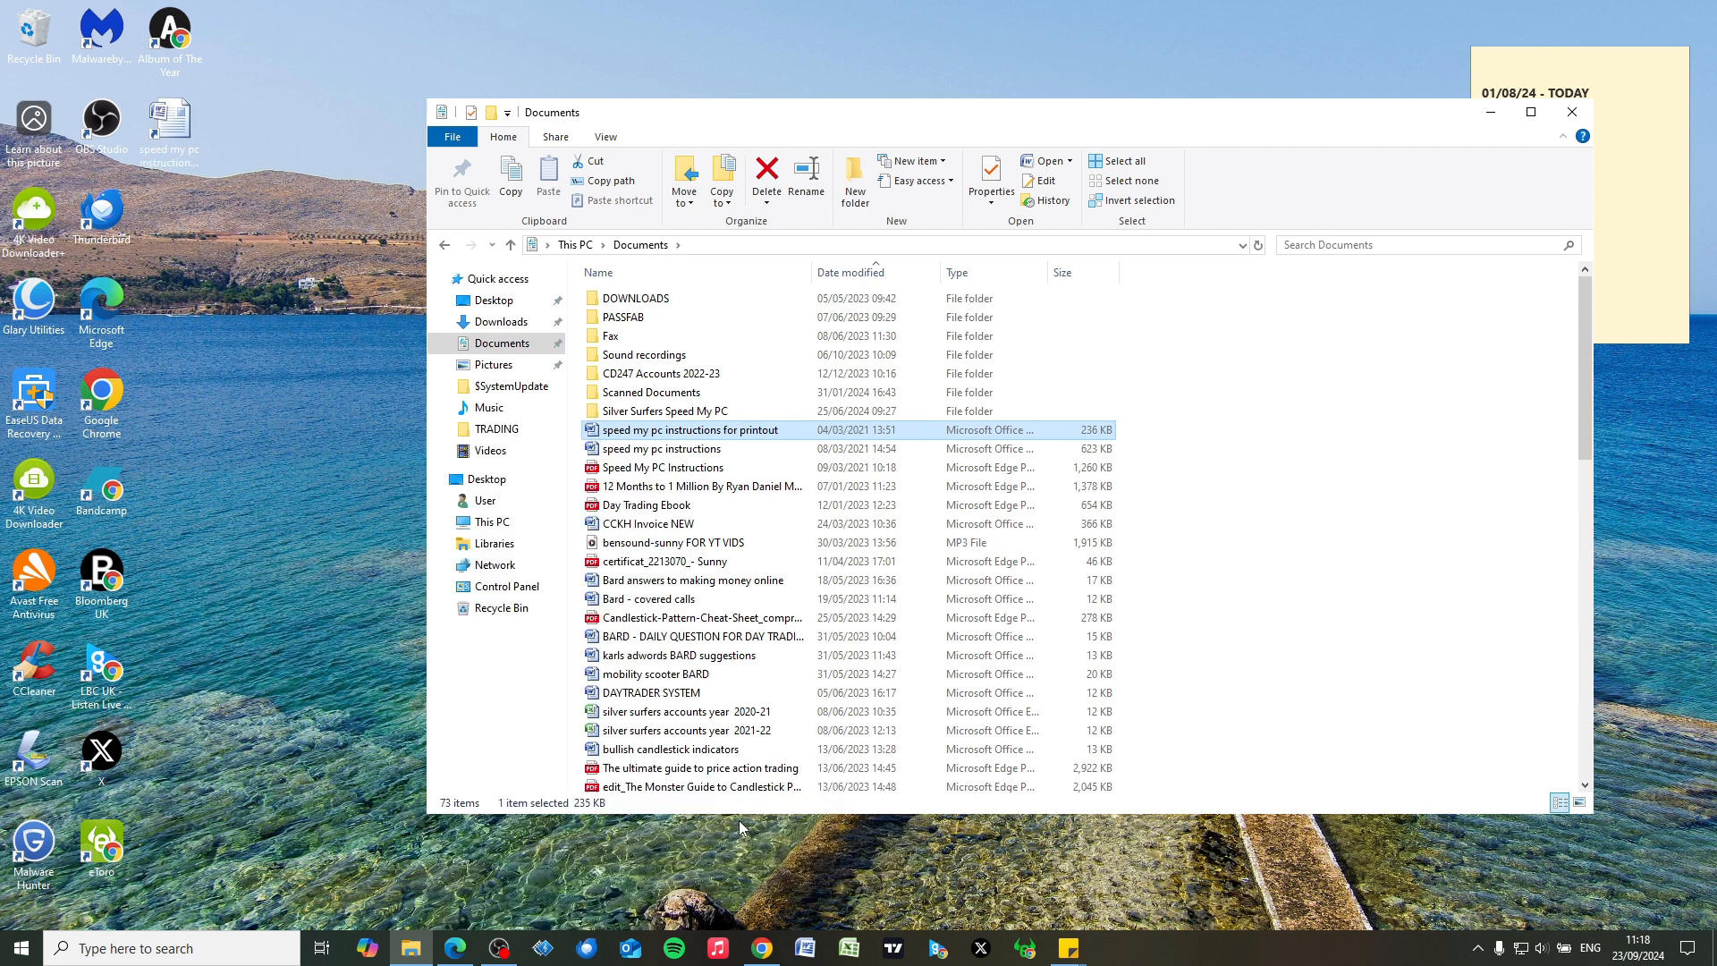